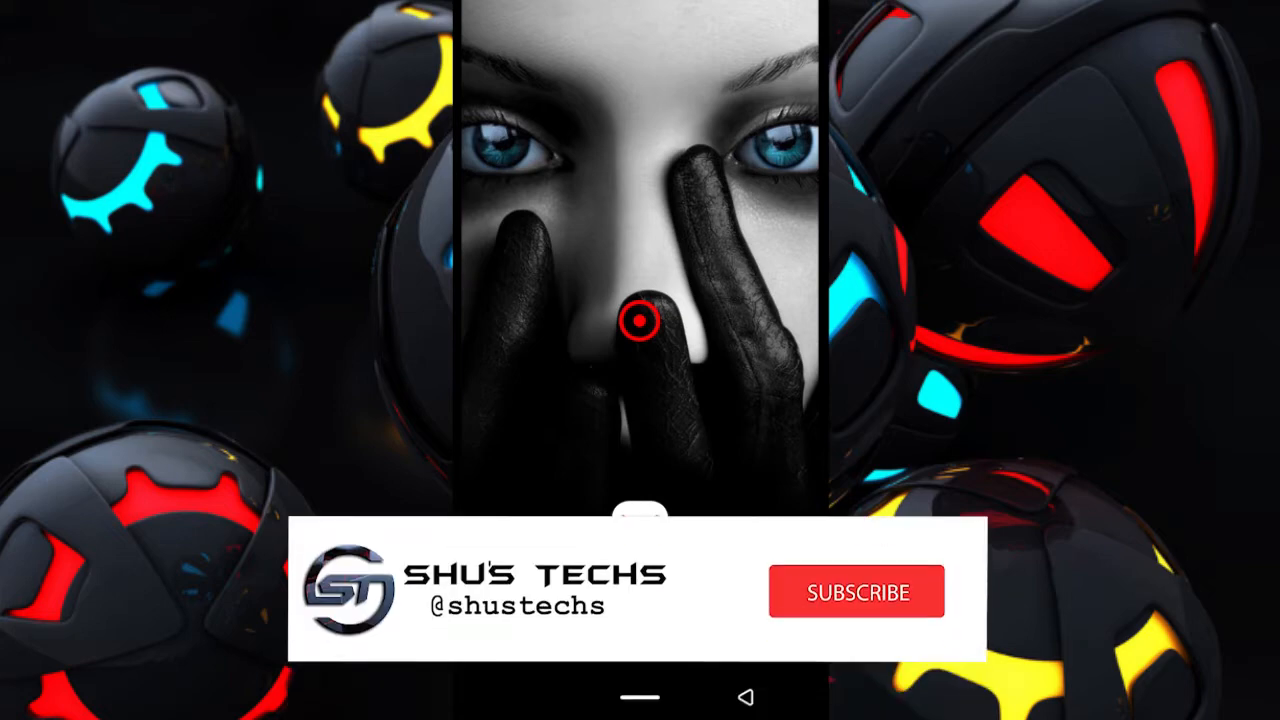
Step: Launch Gmail and open the 'Please Block Me' email in the inbox
{"action": "left_click", "coordinate": [855, 590]}
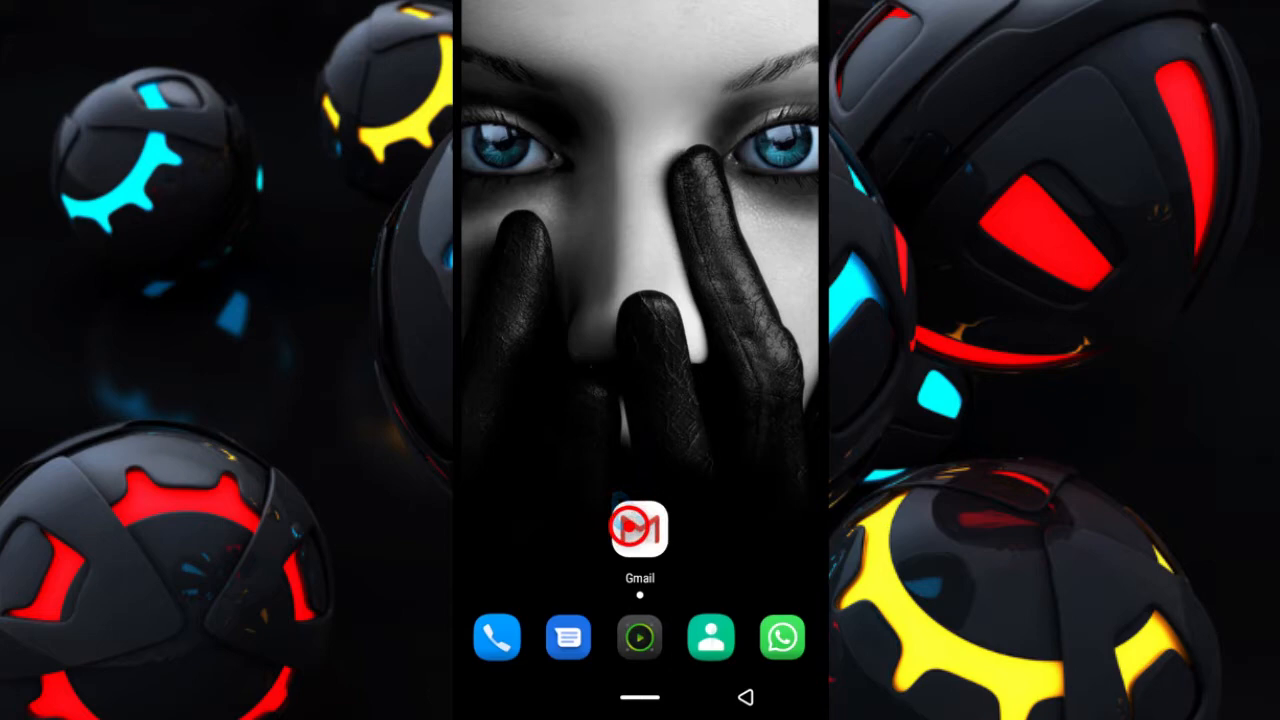
{"action": "left_click", "coordinate": [639, 530]}
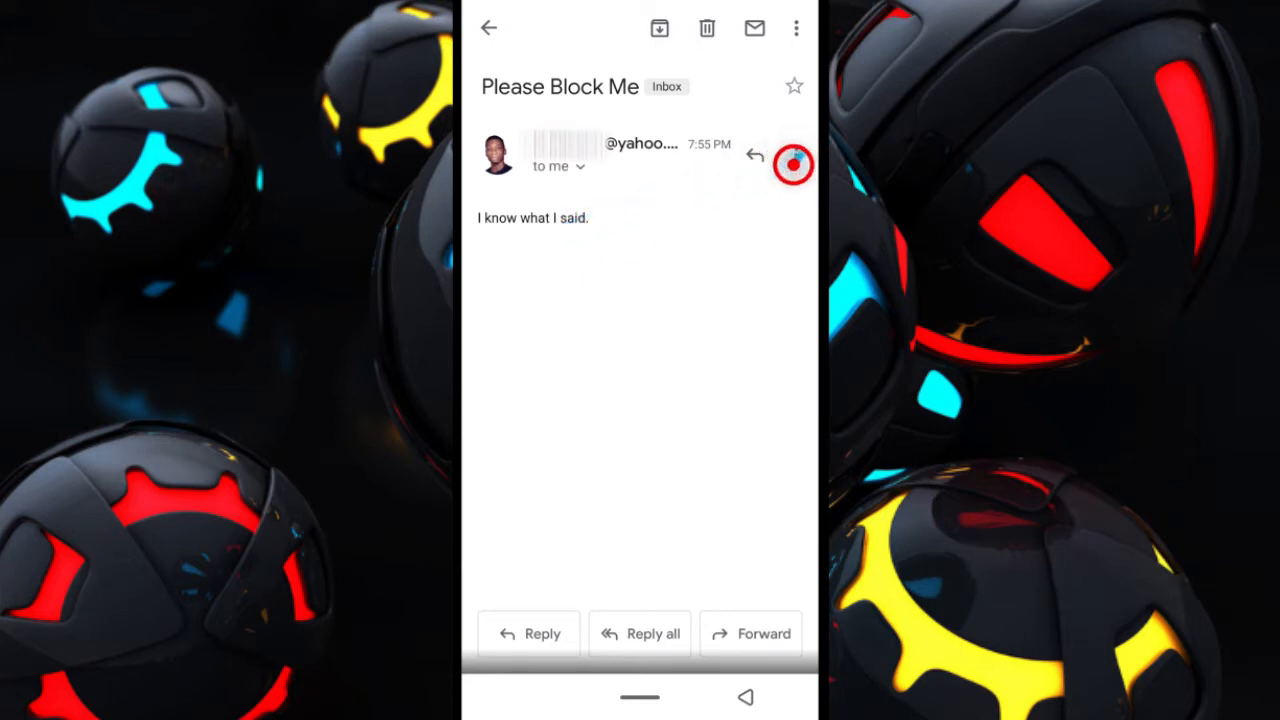
Step: Block the sender of 'Please Block Me' via the message's more-actions menu
{"action": "left_click", "coordinate": [795, 28]}
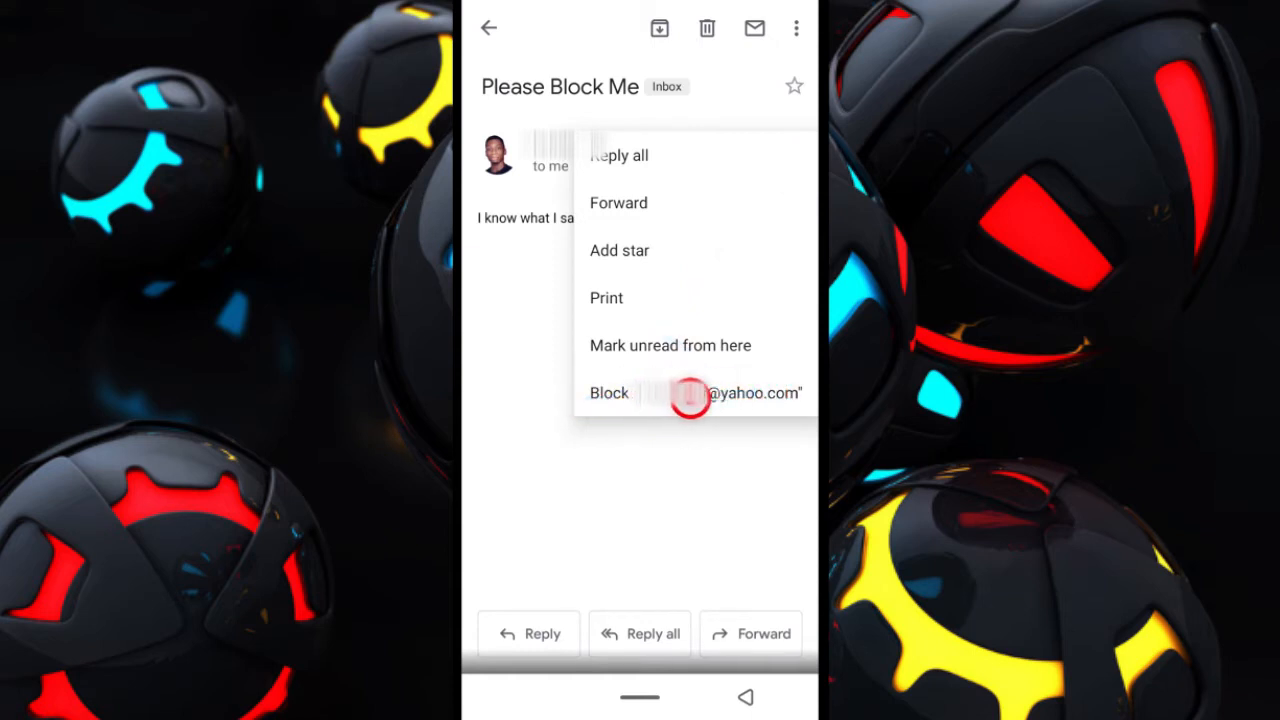
{"action": "left_click", "coordinate": [690, 392]}
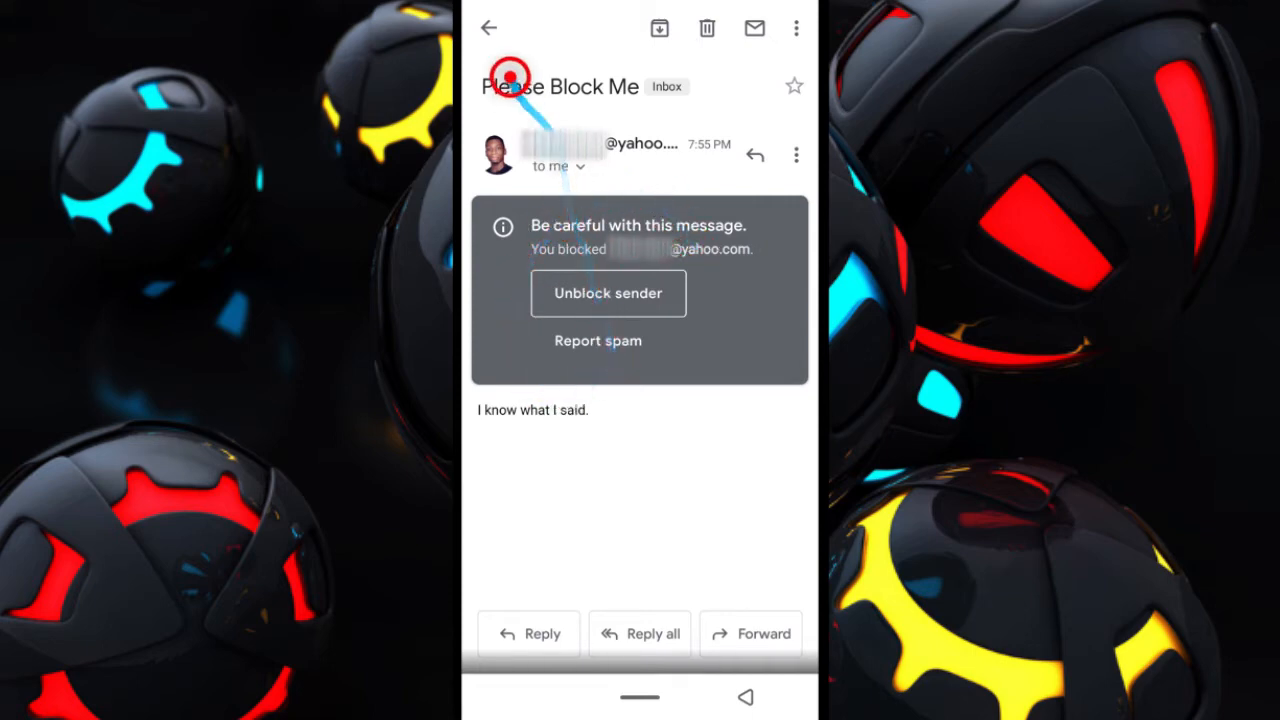
Step: Go back to the Primary inbox, where 'Please Block Me' is still listed
{"action": "left_click", "coordinate": [489, 27]}
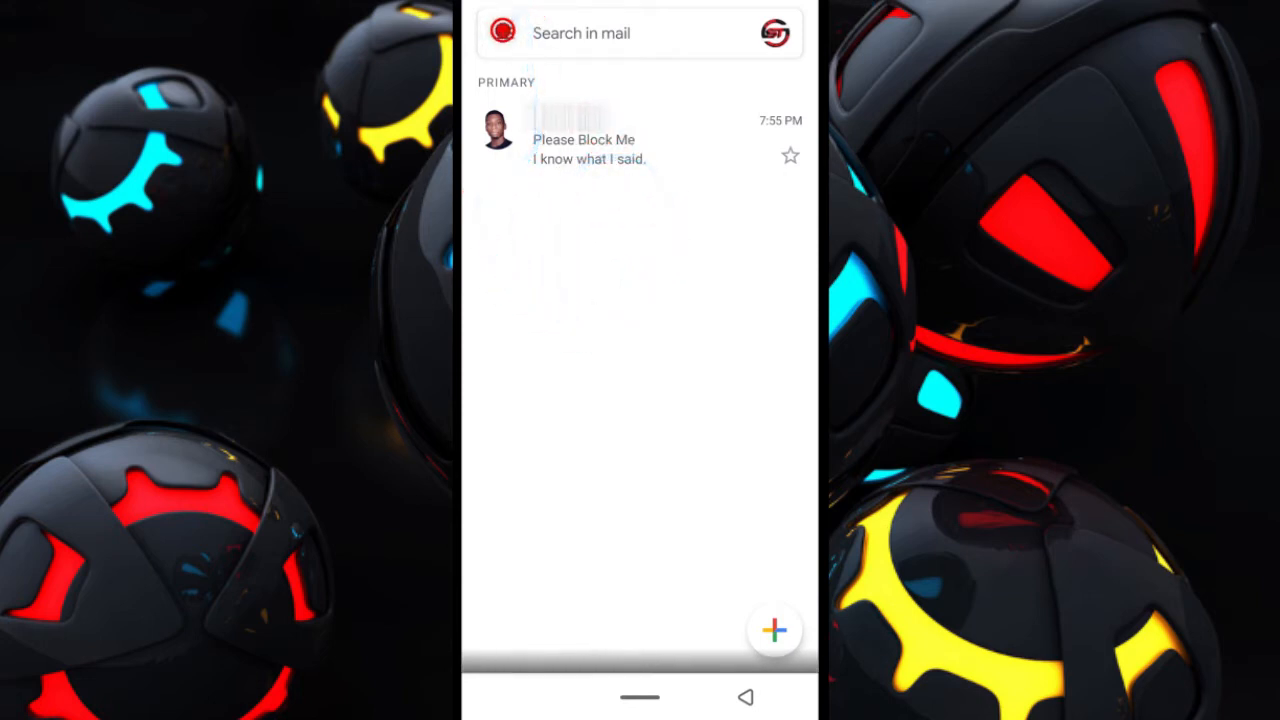
Step: Open the Spam folder from the drawer and select the 'Please Unblock Me' email
{"action": "left_click", "coordinate": [502, 32]}
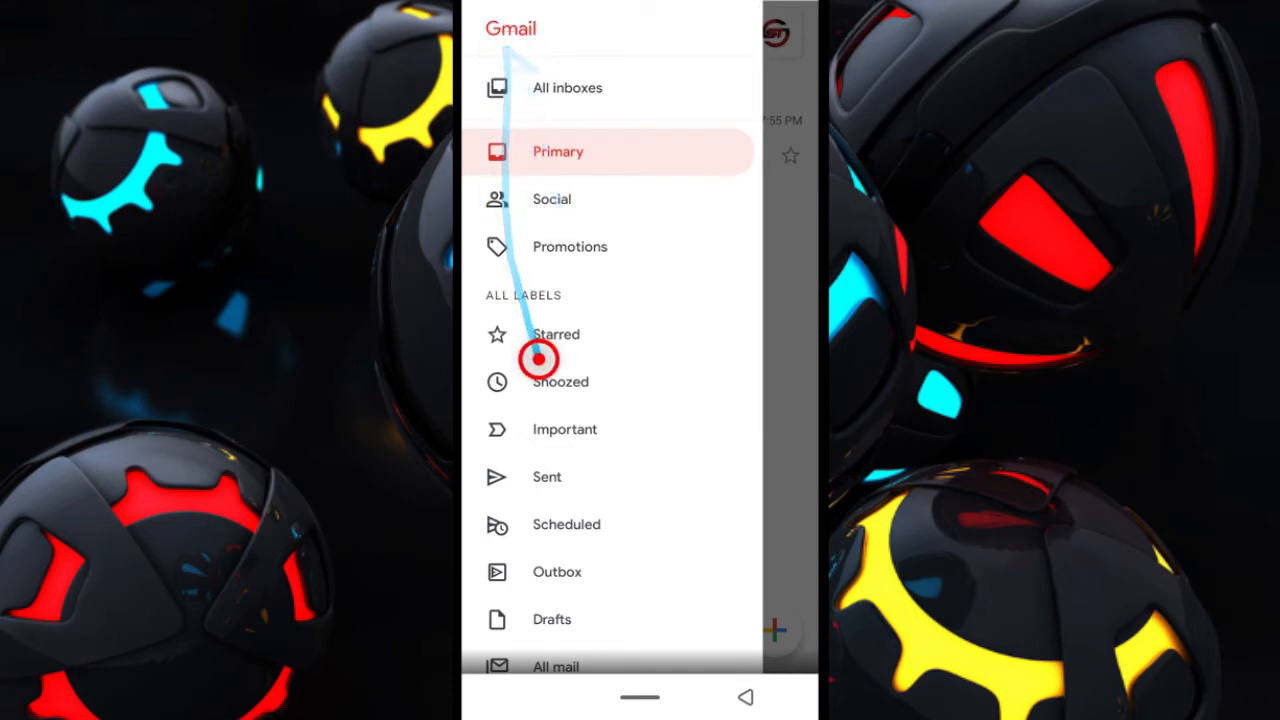
{"action": "scroll", "scroll_direction": "down", "scroll_amount": 3}
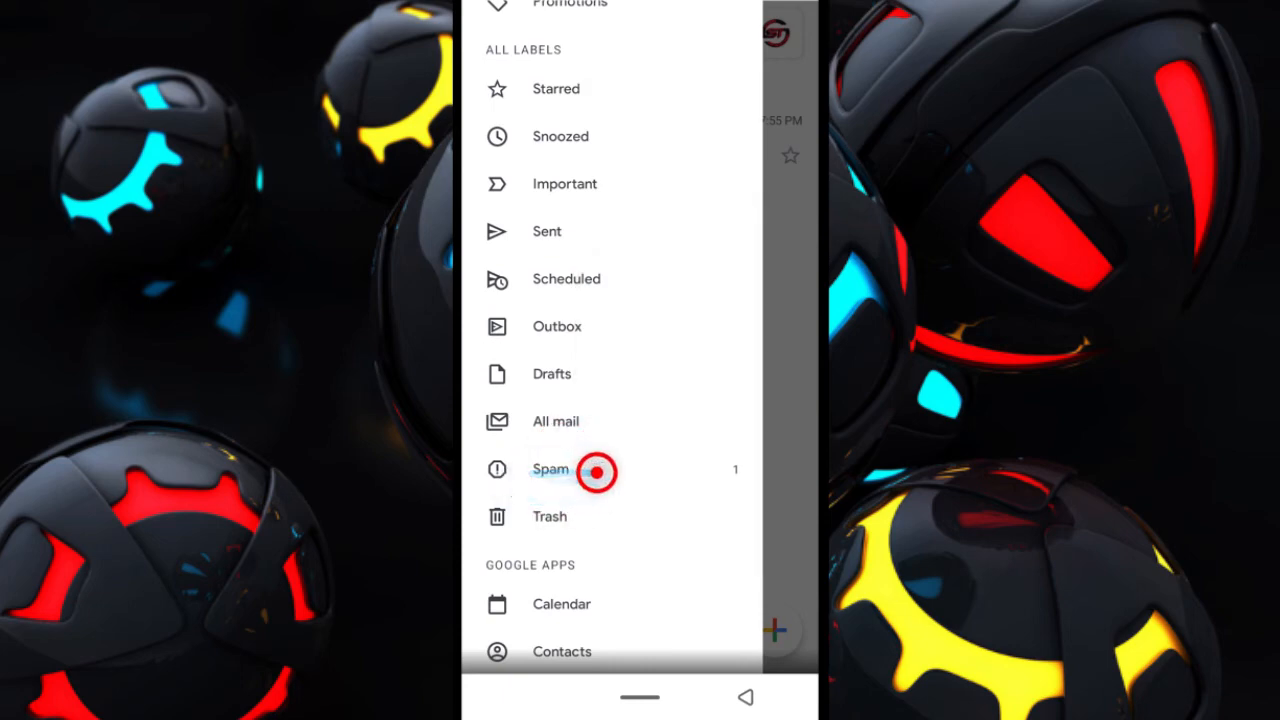
{"action": "left_click", "coordinate": [550, 469]}
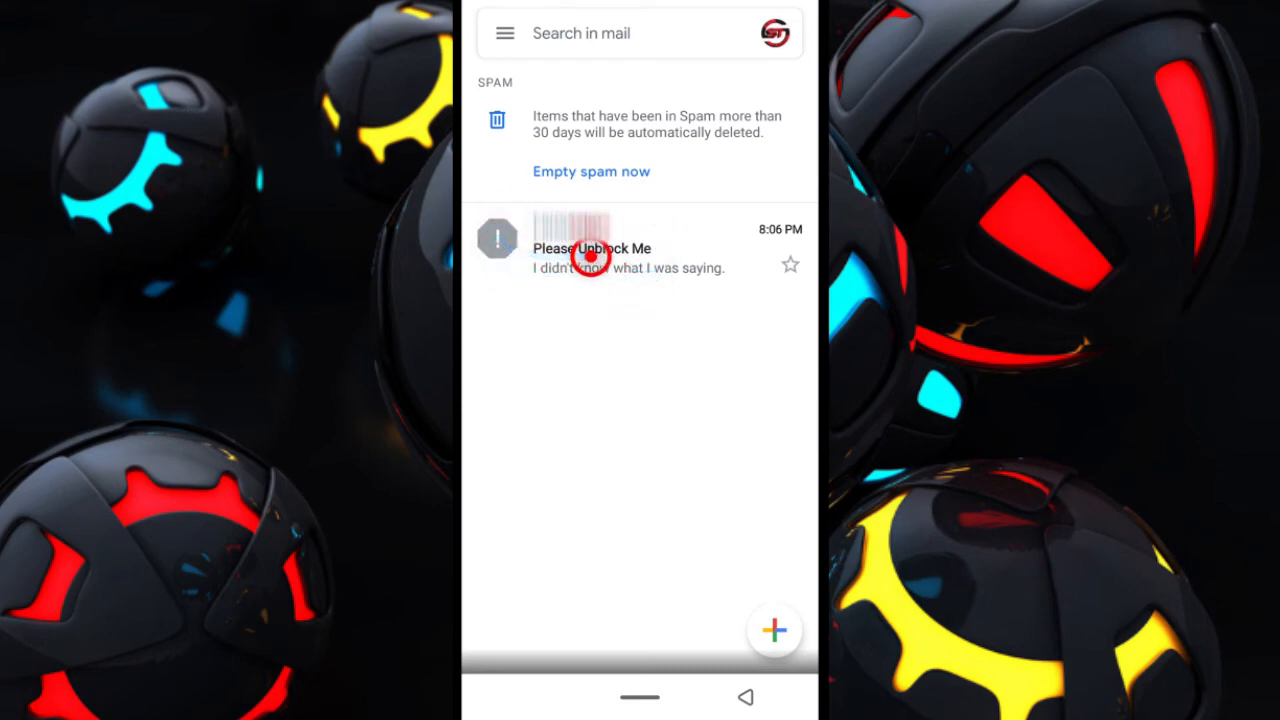
{"action": "left_click", "coordinate": [620, 255]}
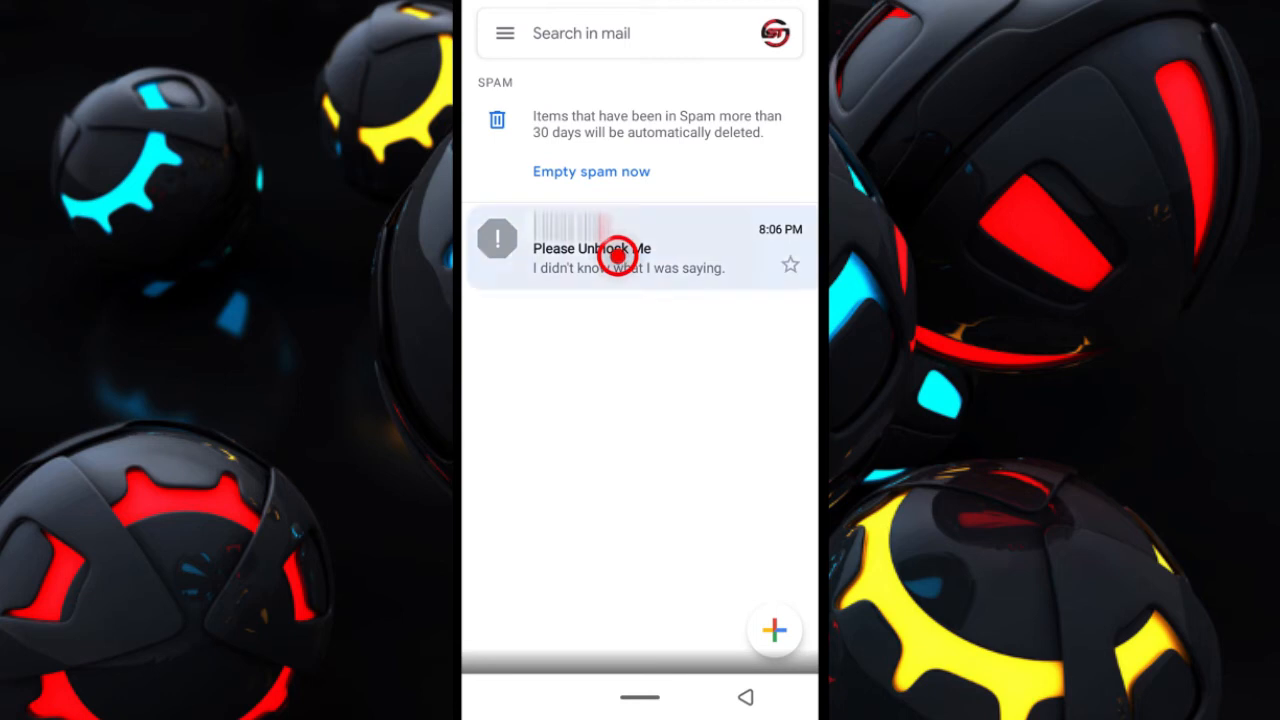
Step: Unblock the Yahoo sender from the spam warning box in 'Please Unblock Me'
{"action": "left_click", "coordinate": [620, 248]}
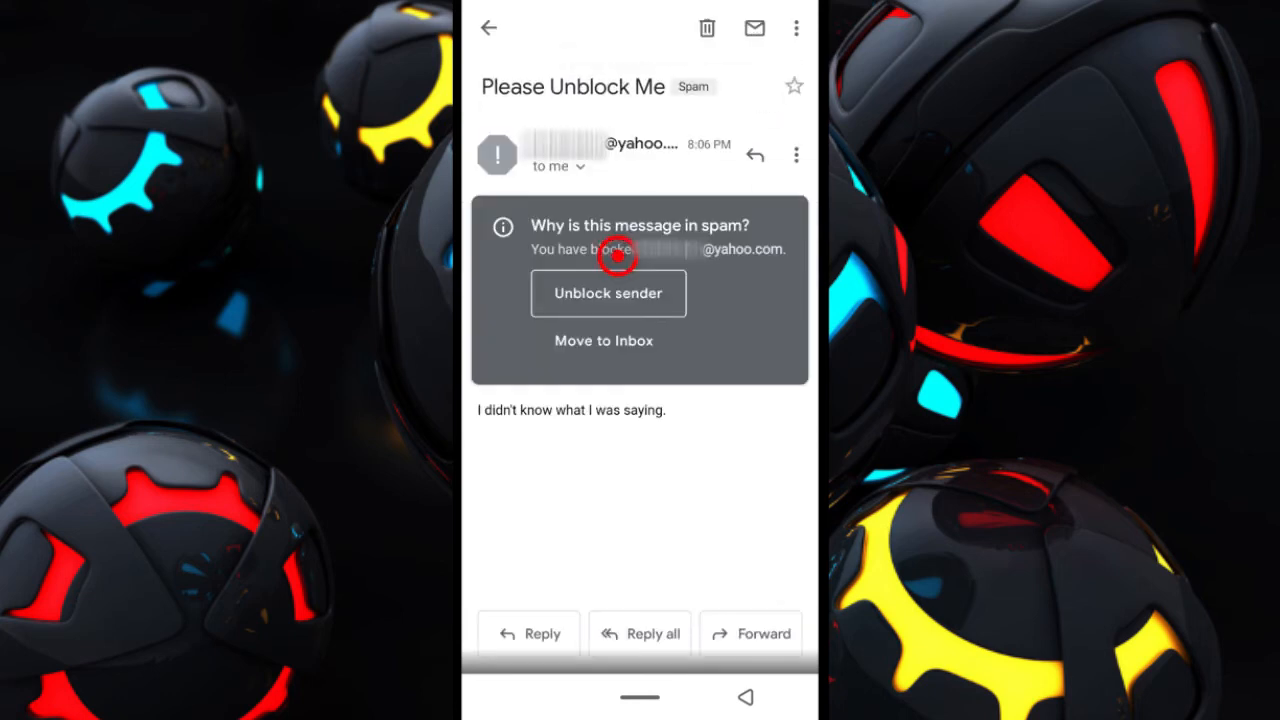
{"action": "left_click", "coordinate": [608, 293]}
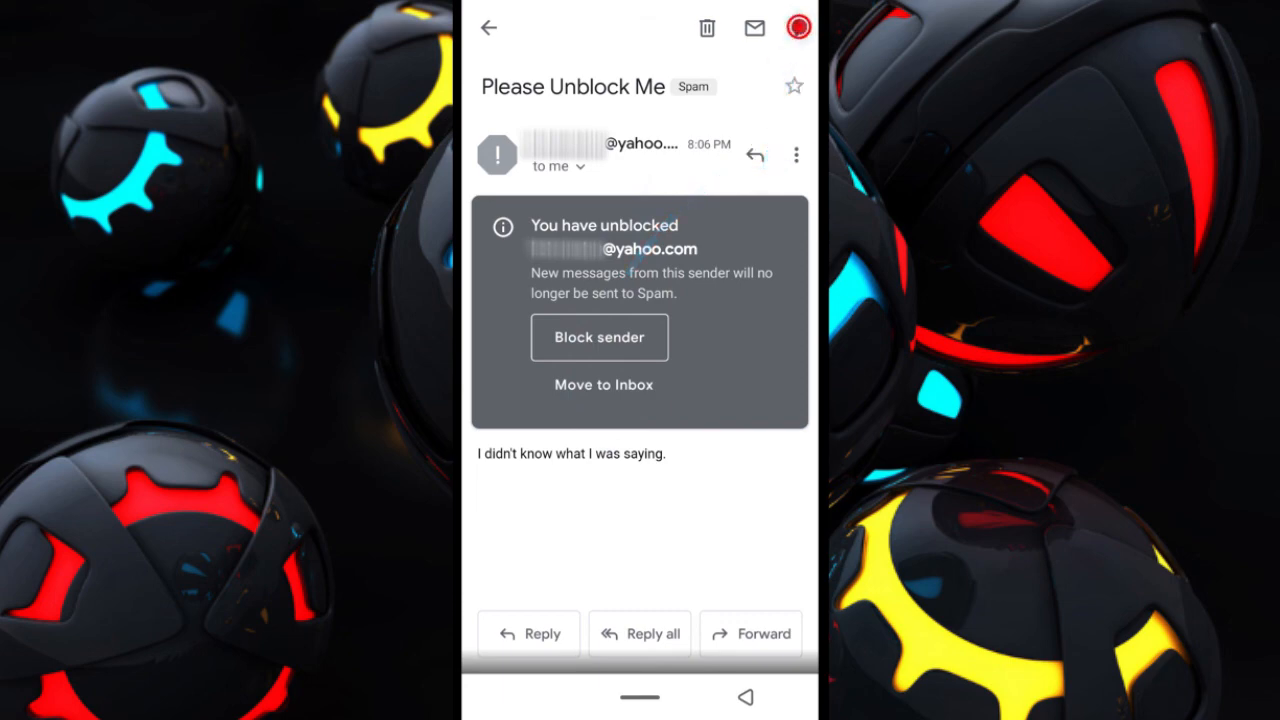
Step: Move the 'Please Unblock Me' email to Primary
{"action": "left_click", "coordinate": [795, 155]}
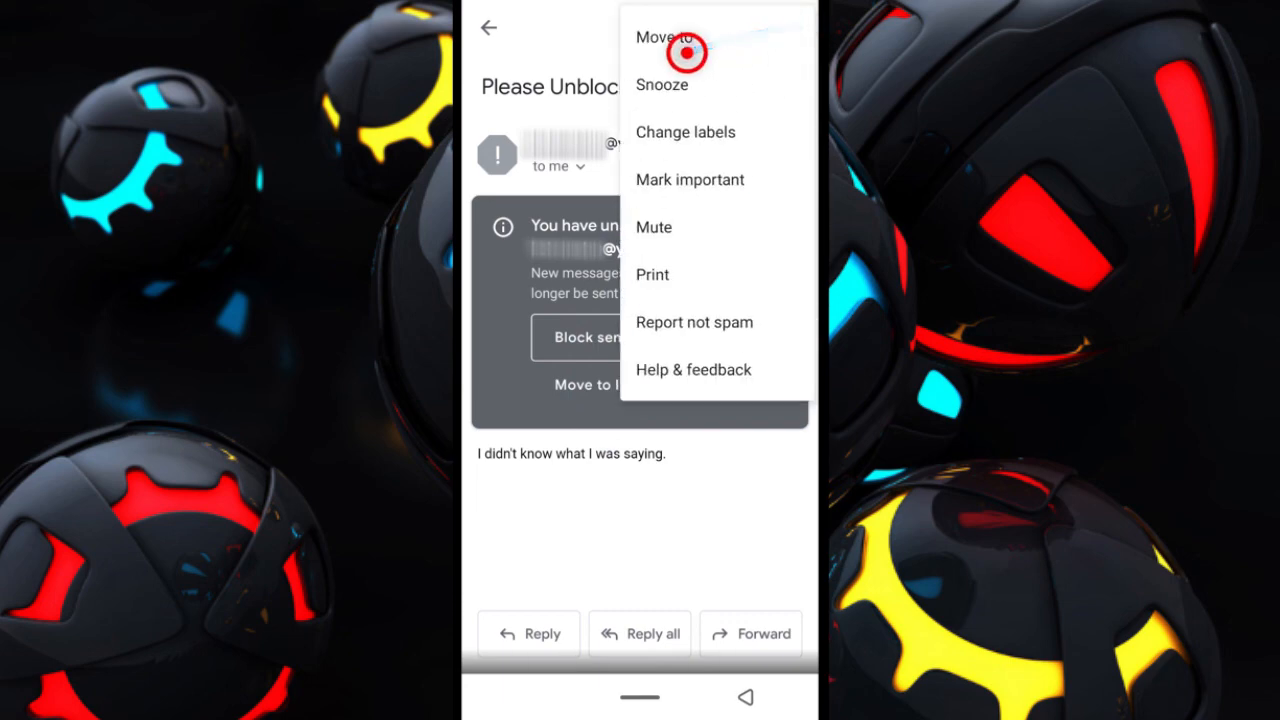
{"action": "left_click", "coordinate": [662, 37]}
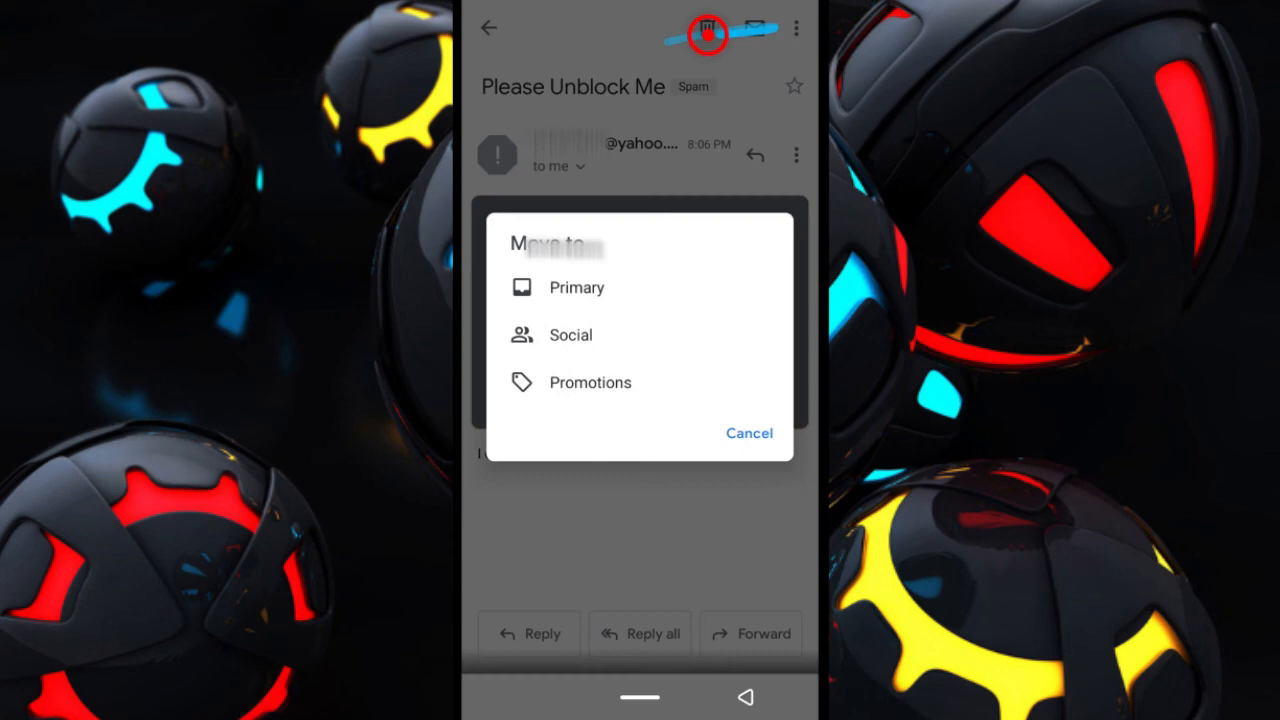
{"action": "left_click", "coordinate": [576, 288]}
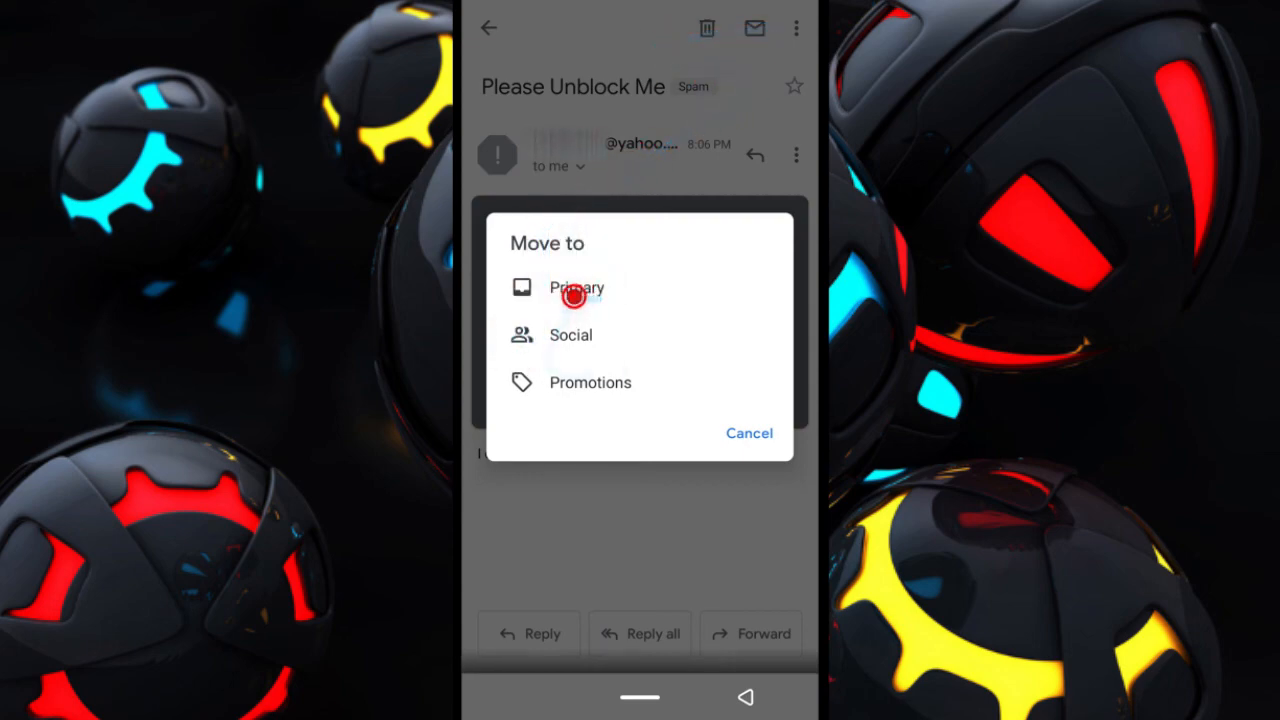
Step: Open the folder list and scroll through it, with Spam now empty
{"action": "left_click", "coordinate": [576, 287]}
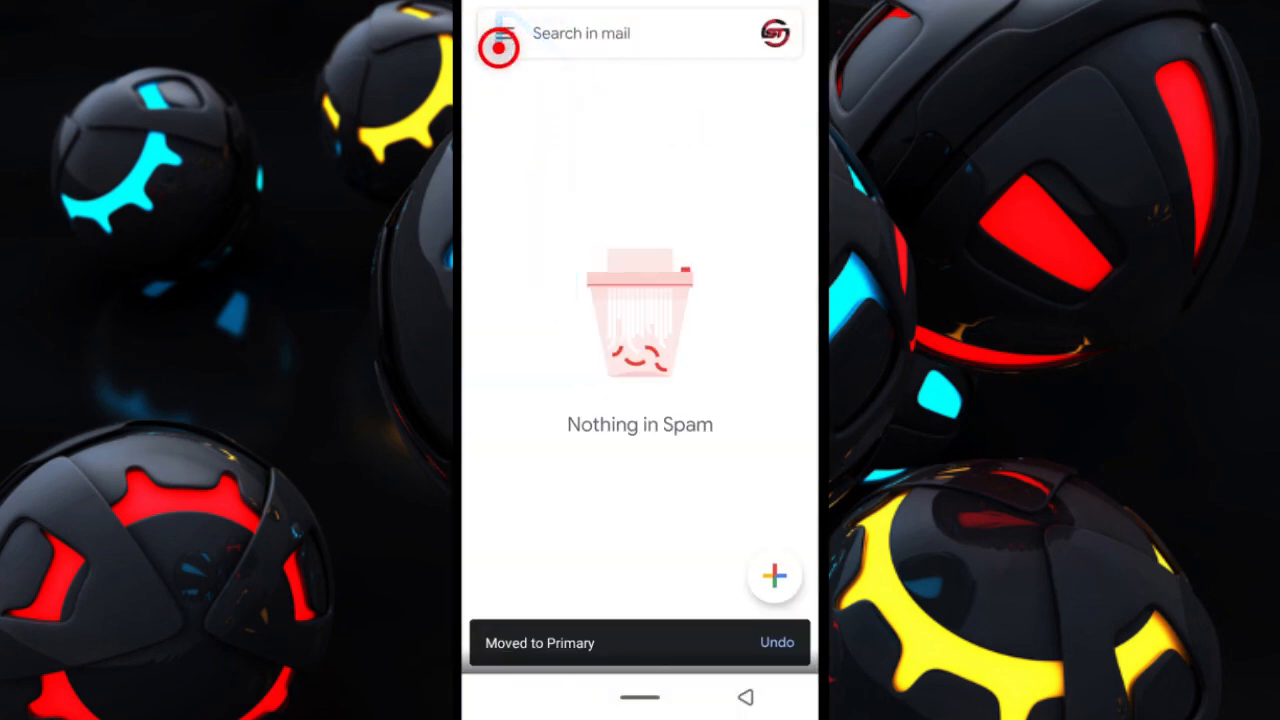
{"action": "left_click", "coordinate": [497, 48]}
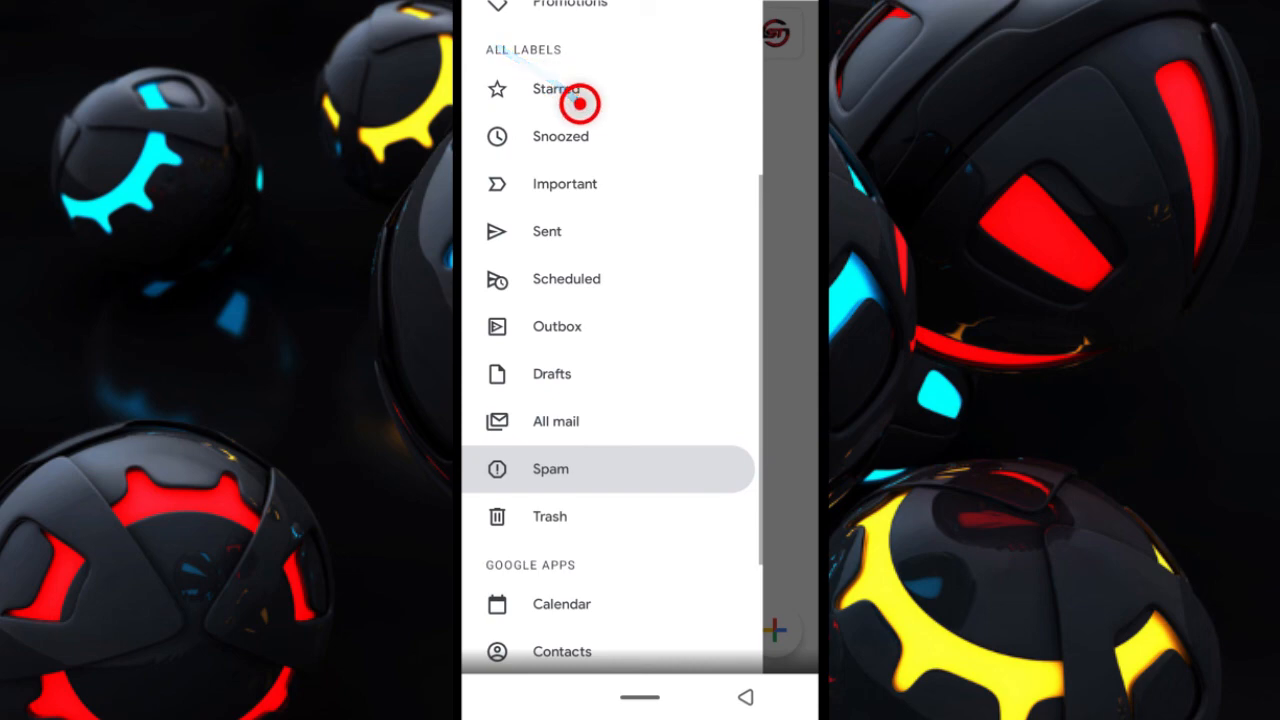
{"action": "scroll", "scroll_direction": "down", "scroll_amount": 3}
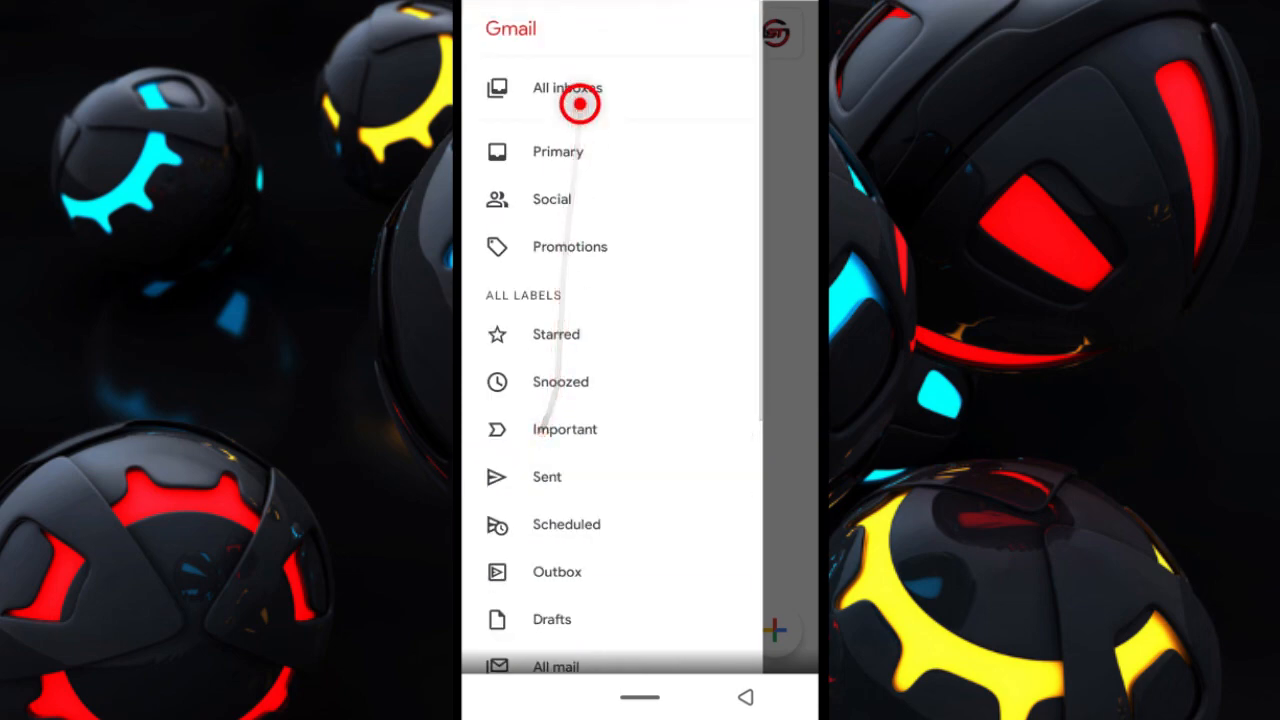